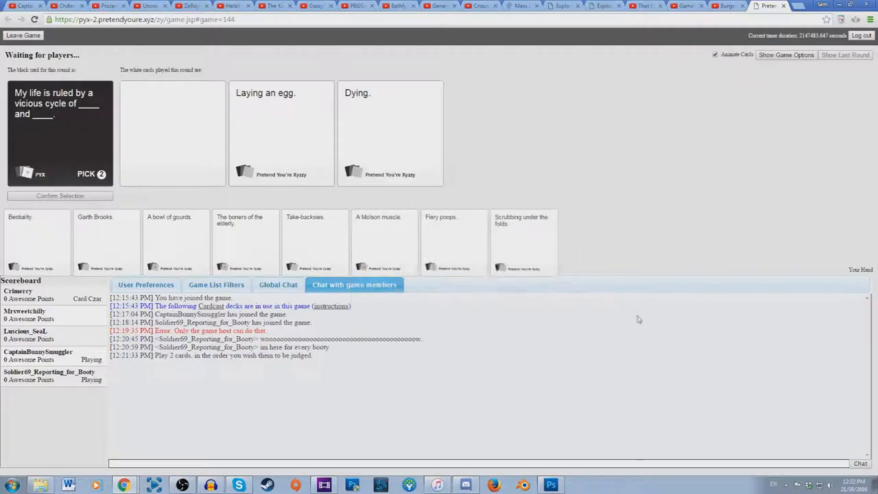
{"action": "mouse_move", "coordinate": [679, 356]}
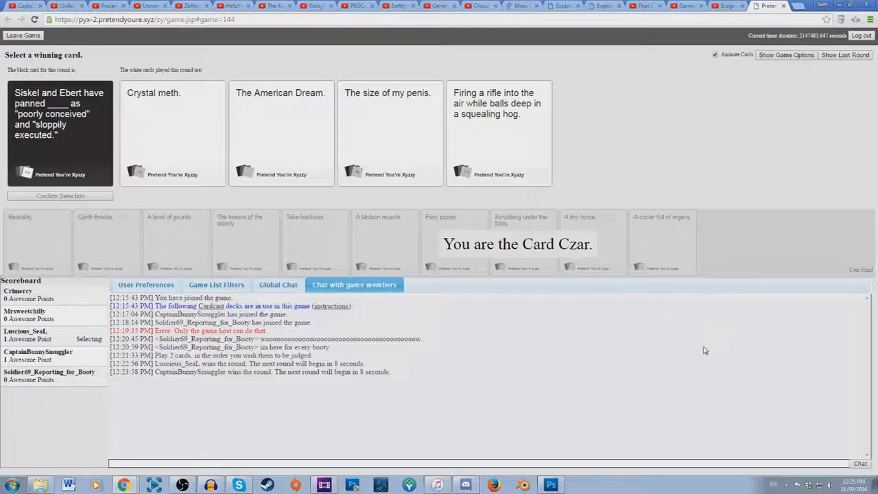
Pick a winning white card to close the American Indians round.
{"action": "left_click", "coordinate": [281, 130]}
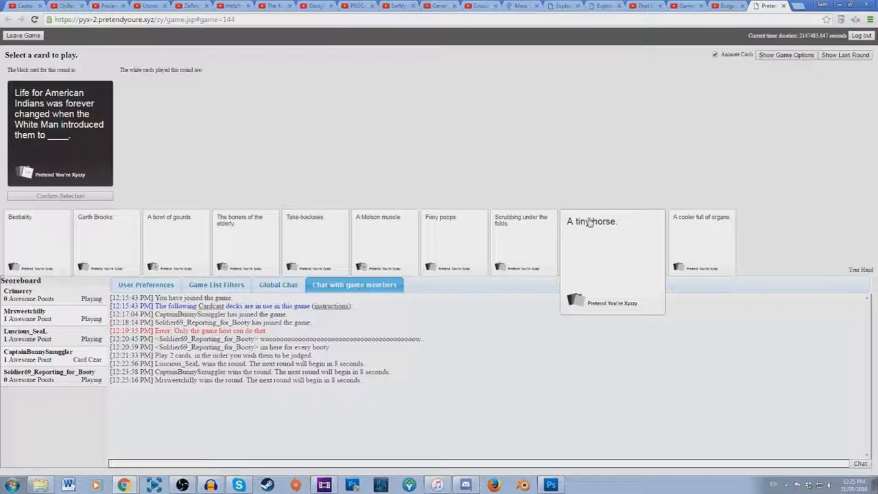
{"action": "mouse_move", "coordinate": [583, 219]}
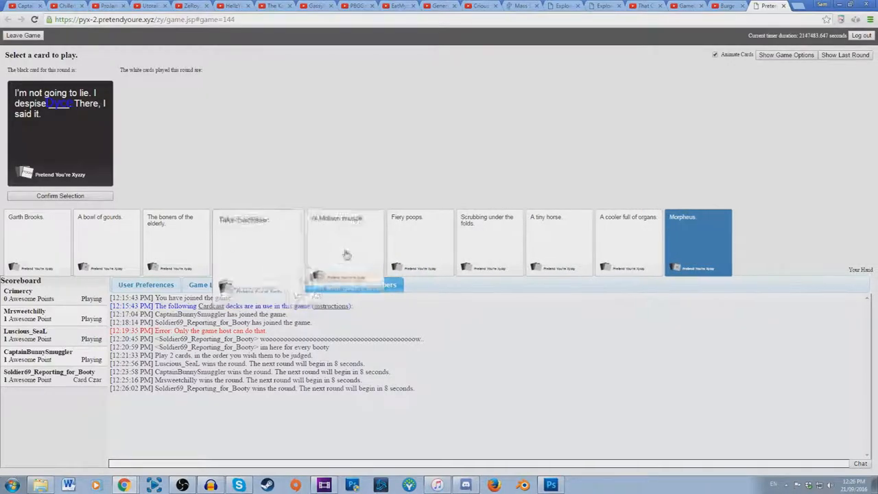
Play a white card from the hand to the 'When all else fails' black card.
{"action": "left_click", "coordinate": [336, 240]}
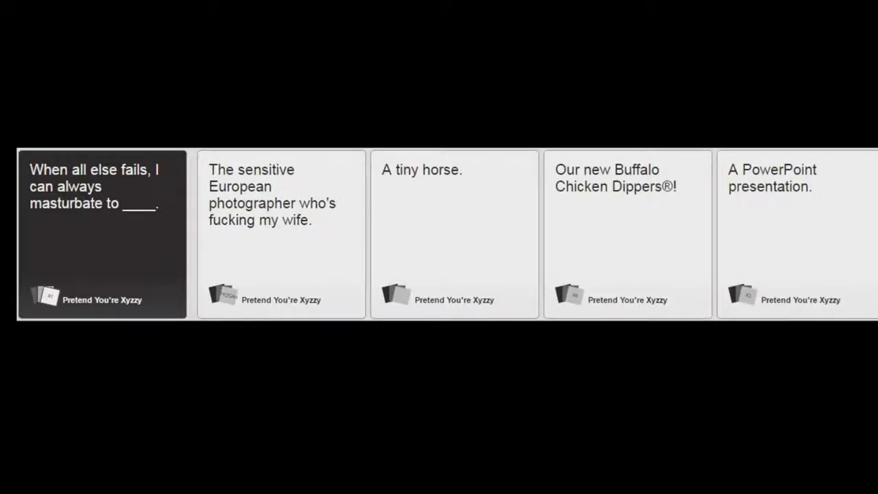
{"action": "left_click", "coordinate": [626, 233]}
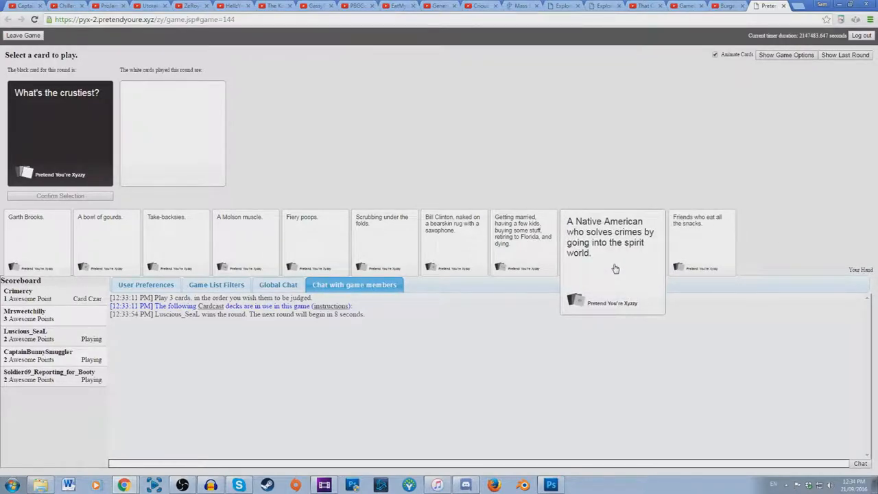
{"action": "mouse_move", "coordinate": [617, 265]}
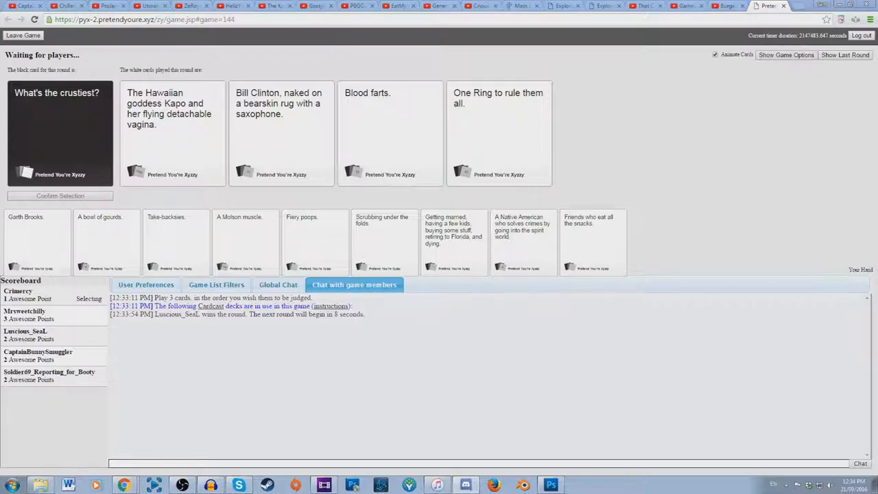
{"action": "mouse_move", "coordinate": [867, 245]}
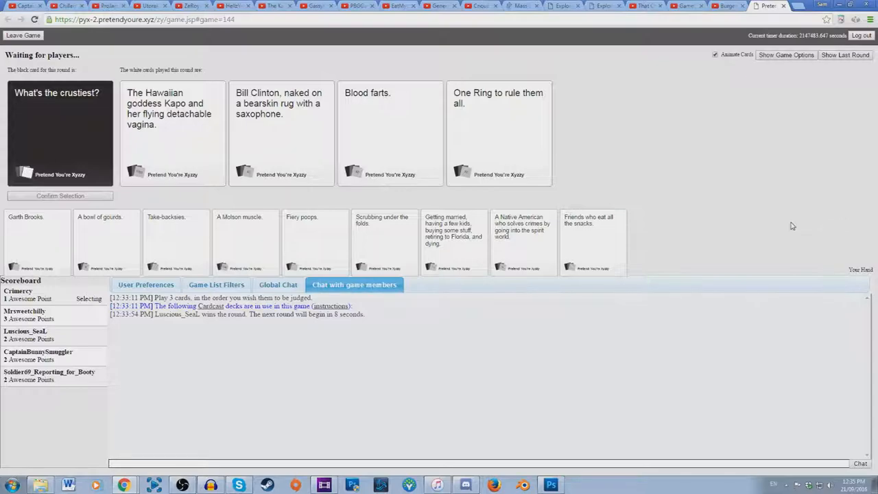
{"action": "mouse_move", "coordinate": [796, 223]}
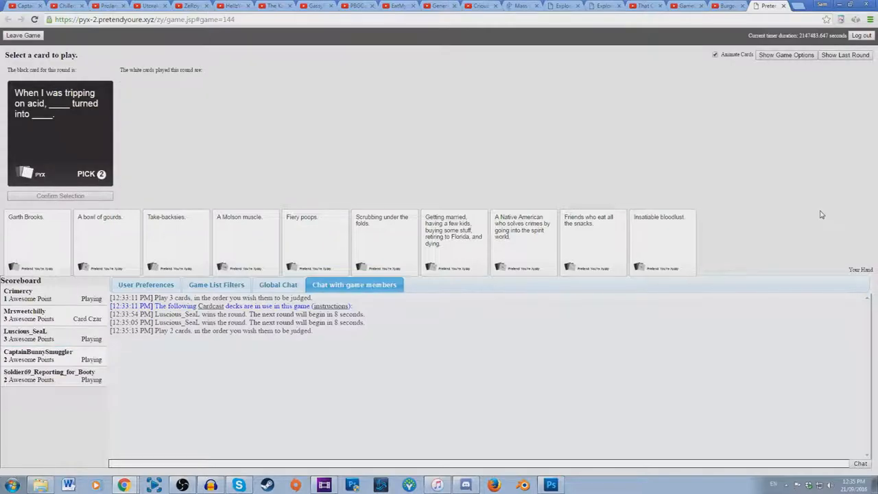
{"action": "mouse_move", "coordinate": [792, 219]}
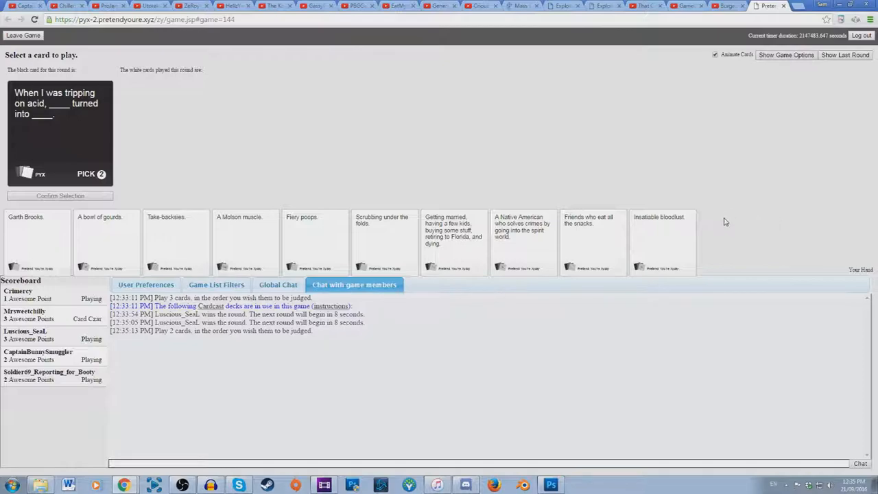
Play two white cards for both blanks of the tripping-on-acid Pick 2 card.
{"action": "left_click", "coordinate": [452, 229]}
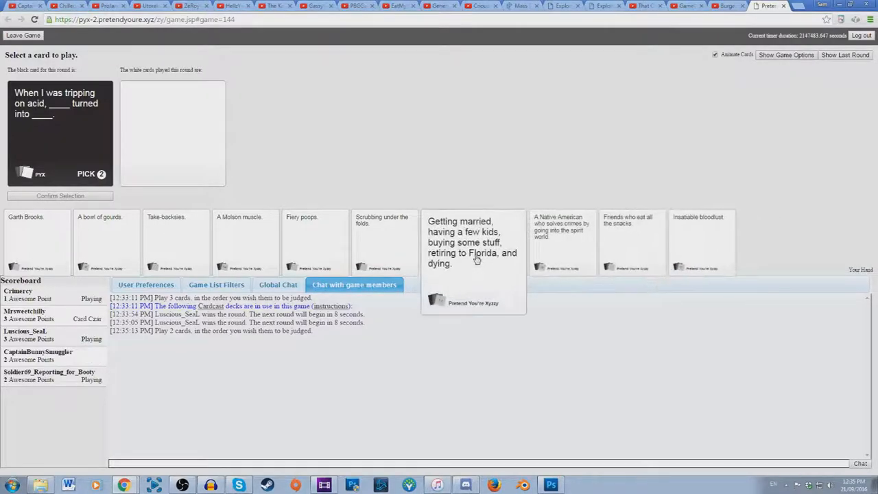
{"action": "left_click", "coordinate": [630, 240]}
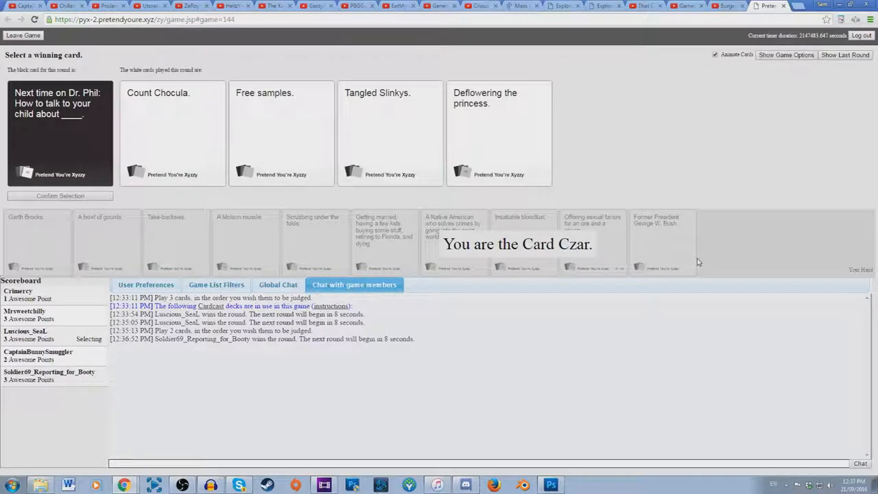
{"action": "mouse_move", "coordinate": [383, 152]}
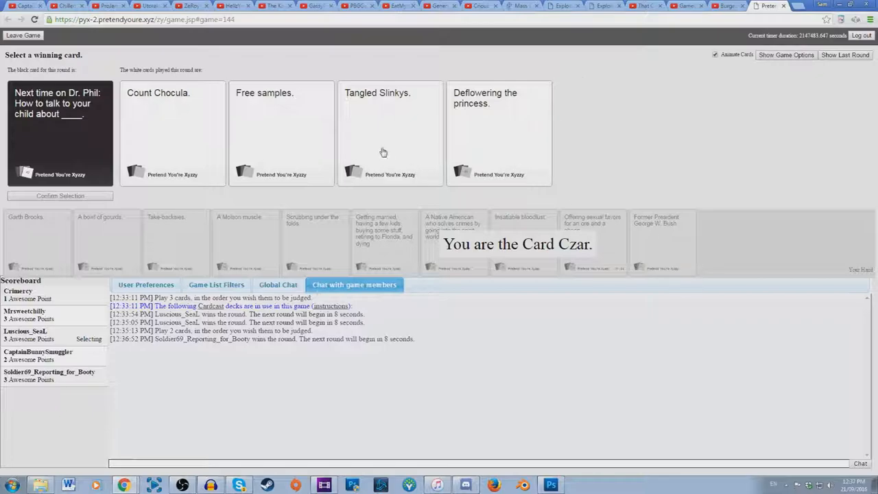
Choose 'Tangled Slinkys.' as the winning answer to the Dr. Phil card.
{"action": "left_click", "coordinate": [499, 133]}
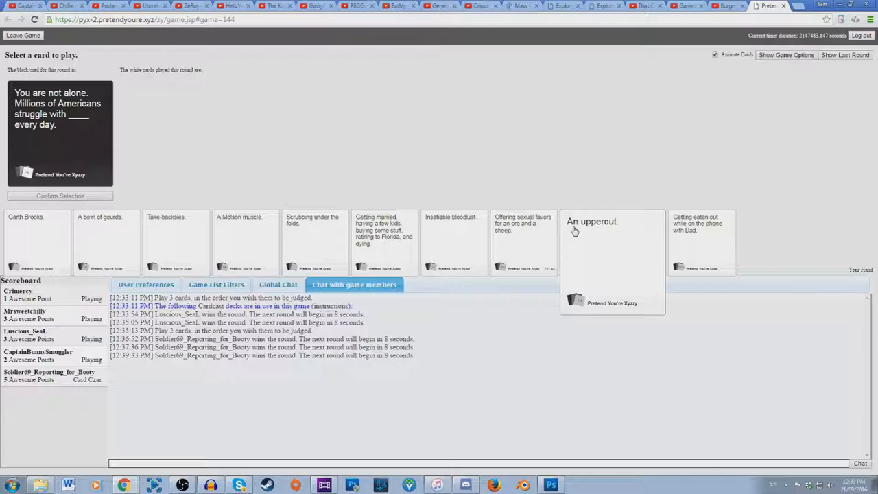
Select 'An uppercut.' as the answer to the 'Millions of Americans struggle' card.
{"action": "left_click", "coordinate": [607, 244]}
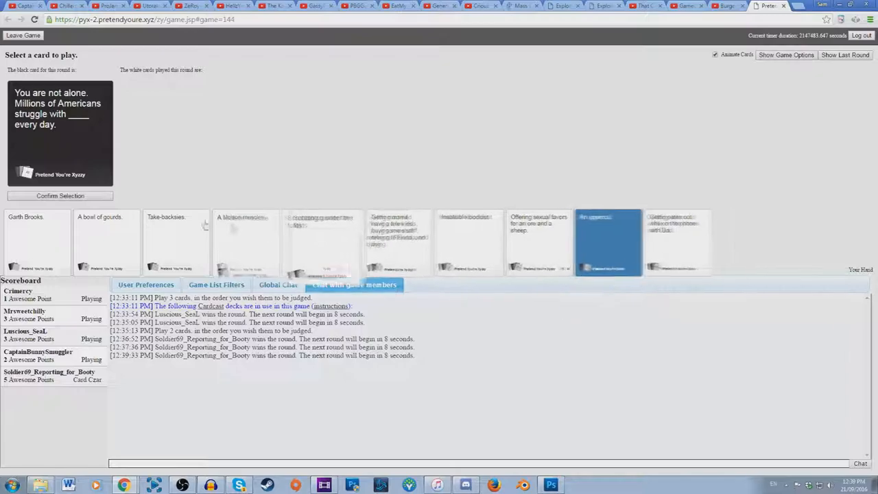